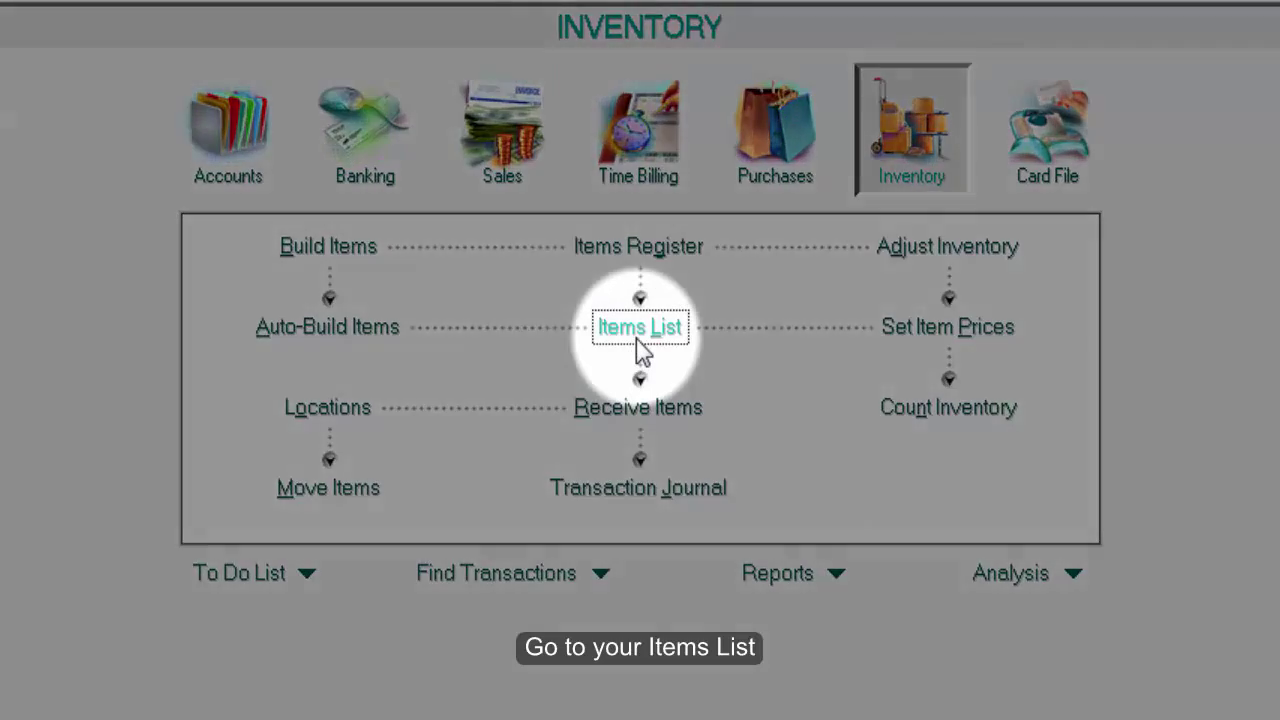
Step: Bring up the Gold Bean (A001) item record from the Inventory items list
click(640, 328)
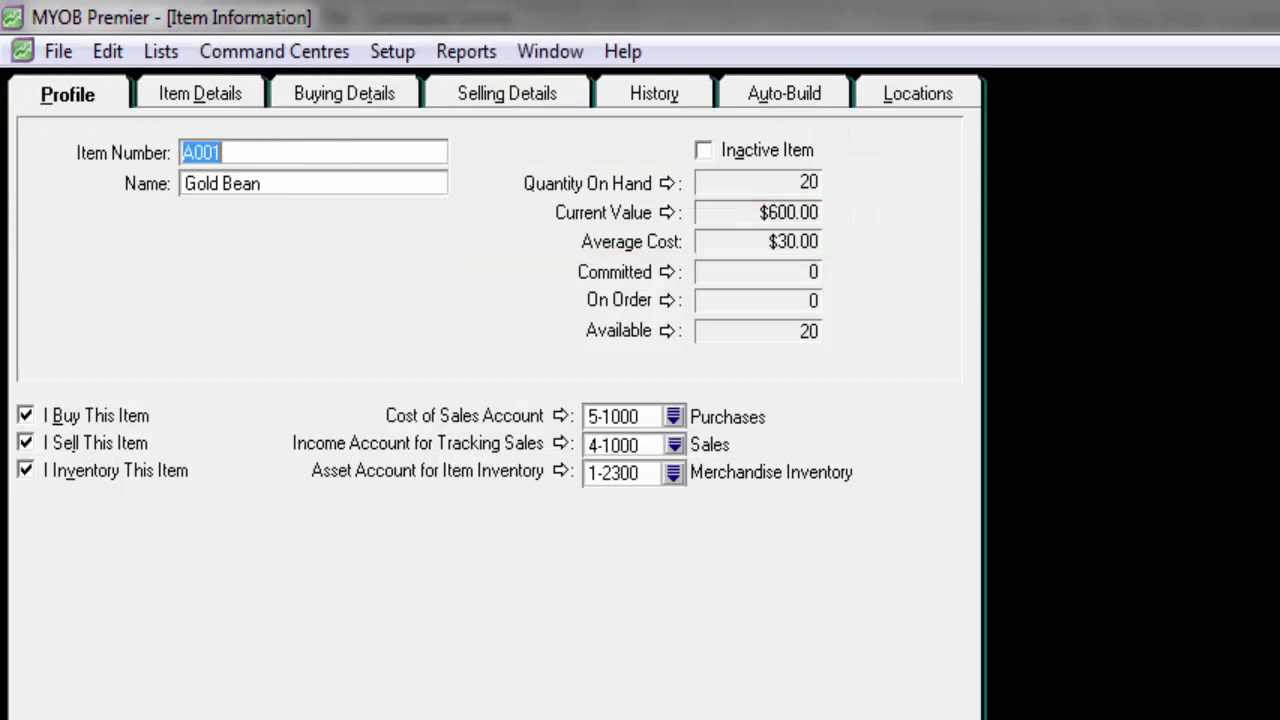
Step: Show Gold Bean's Buying Details with its restocking information
click(344, 94)
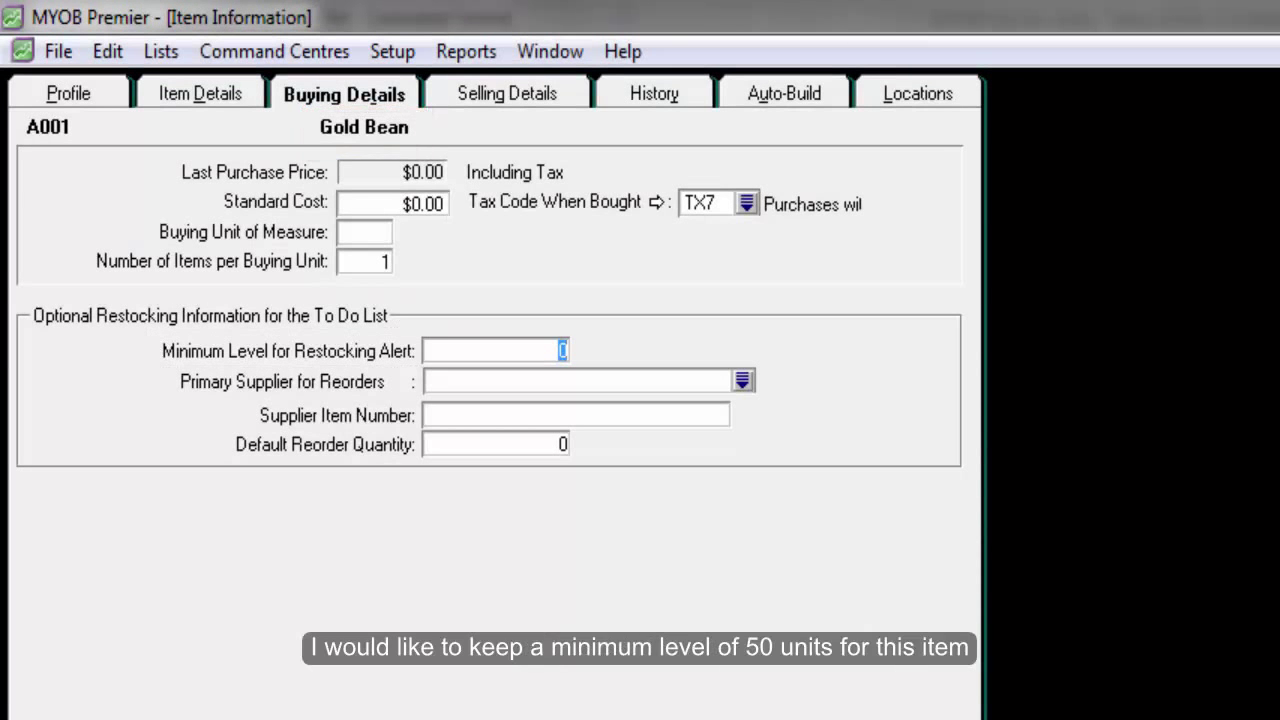
Step: Set Gold Bean's Minimum Level for Restocking Alert to 50 units and confirm
text(5)
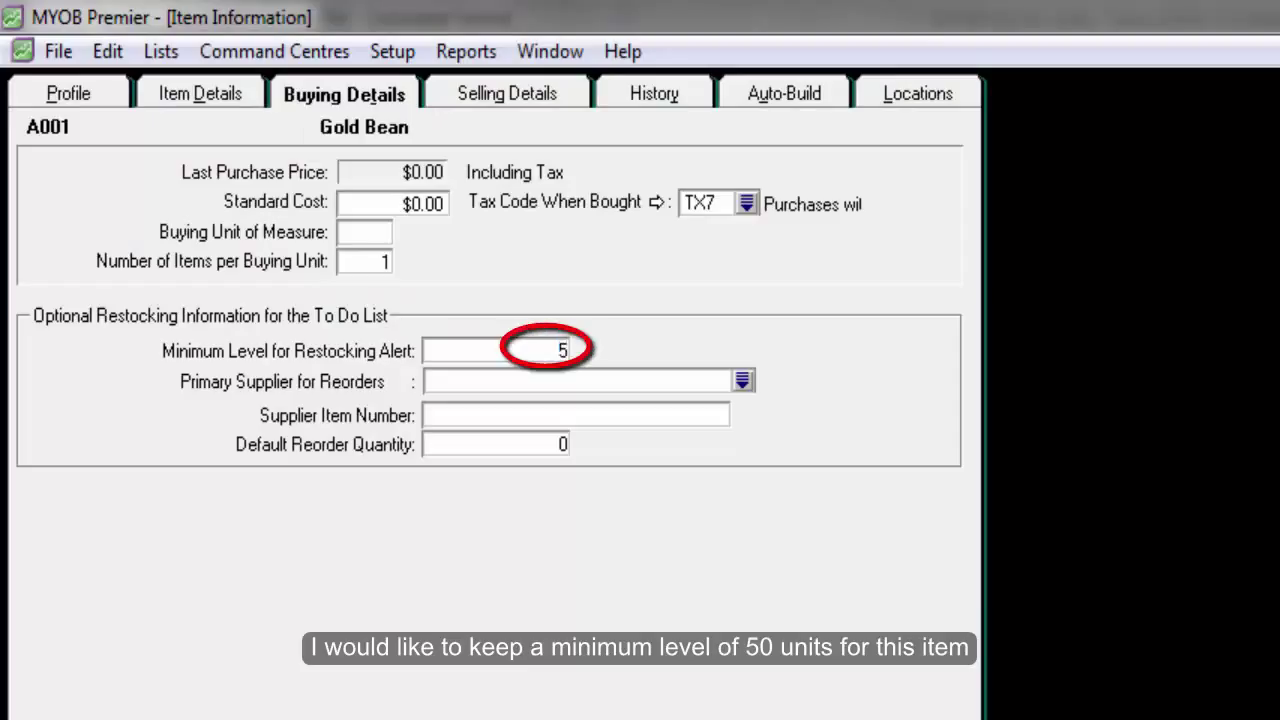
text(50)
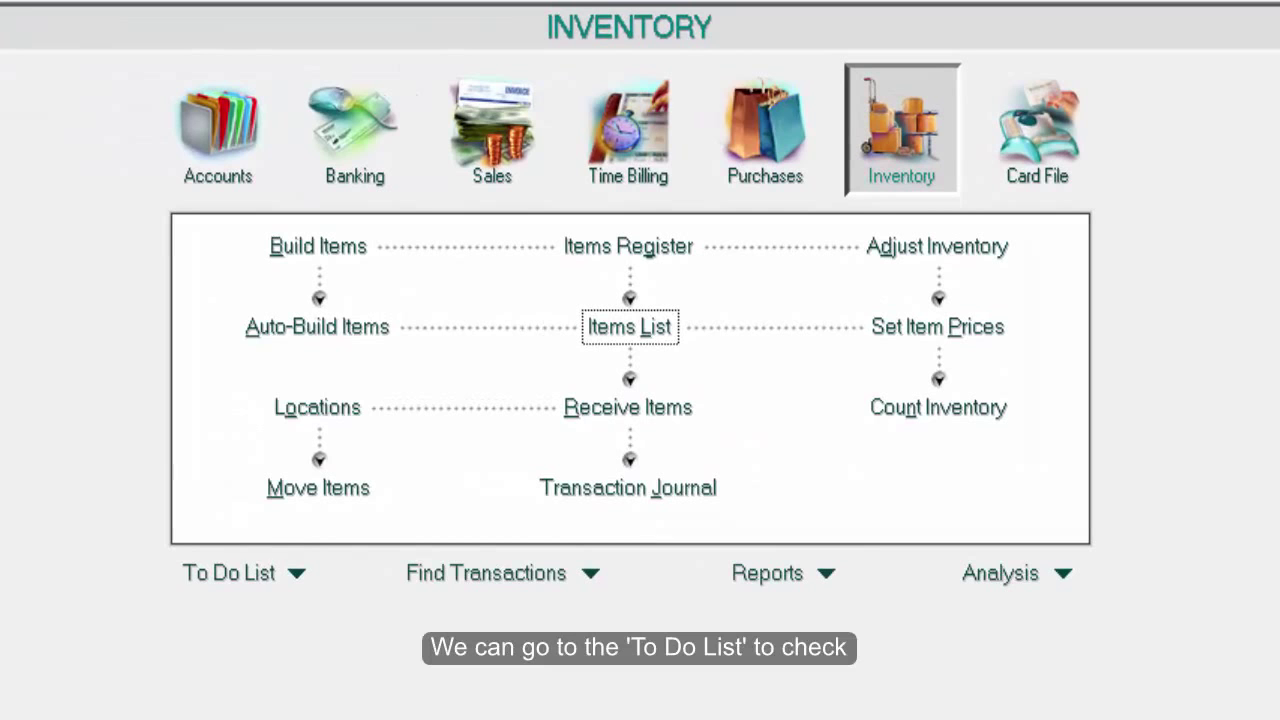
Step: Show the To Do List's Stock Alert tab listing Gold Bean with 20 on hand
click(228, 572)
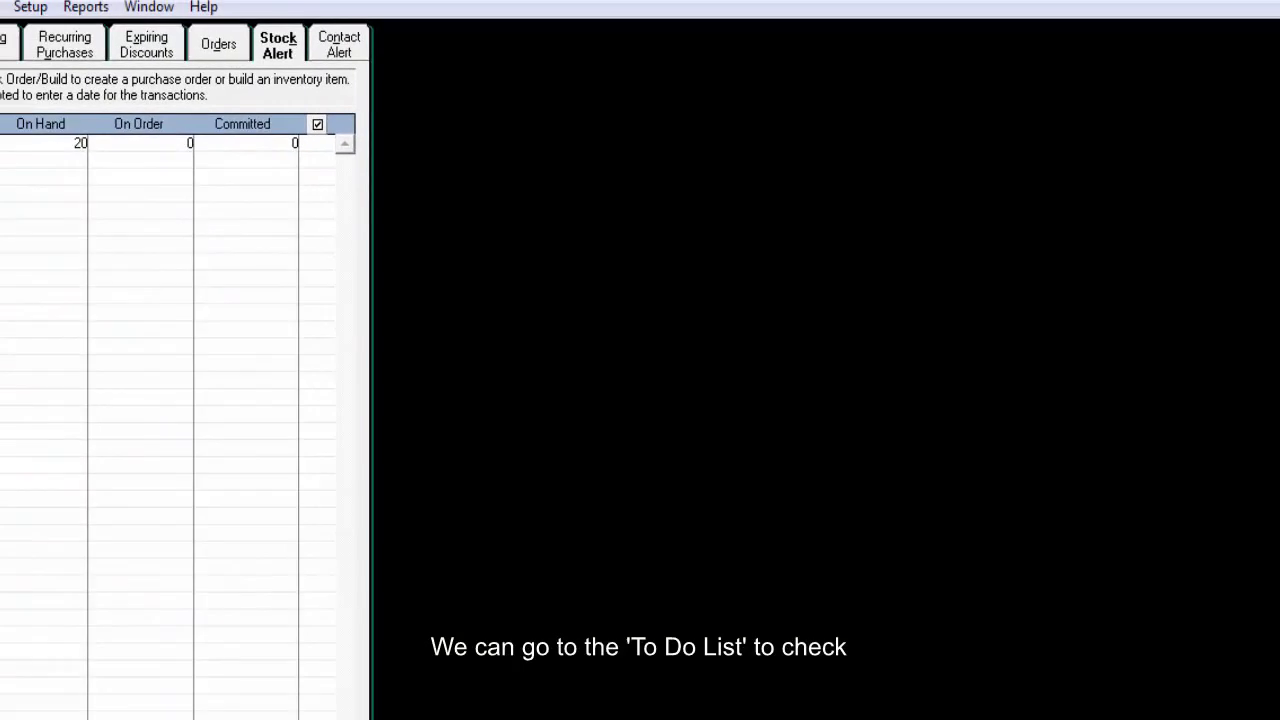